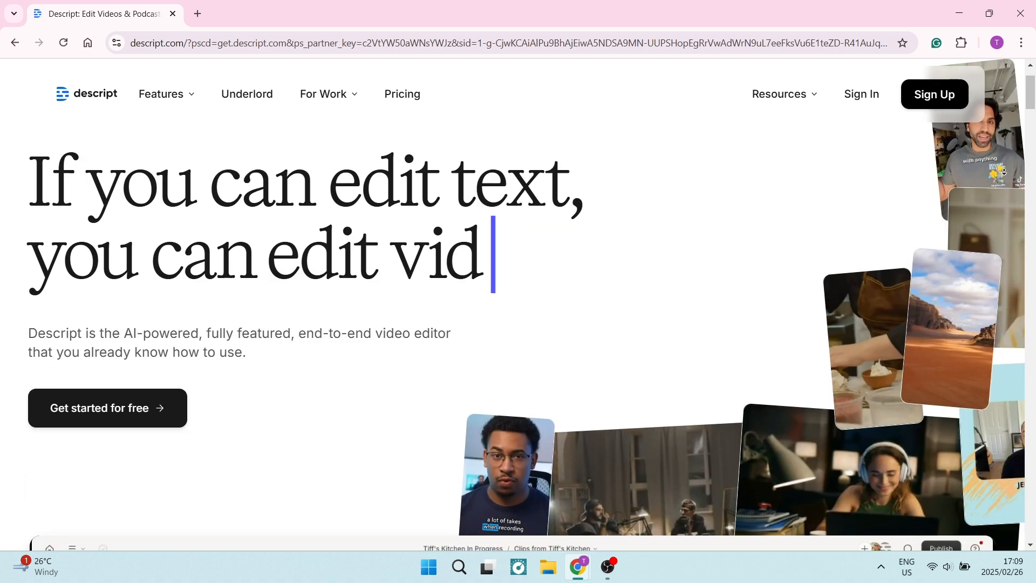
{"action": "scroll", "scroll_direction": "down", "scroll_amount": 3}
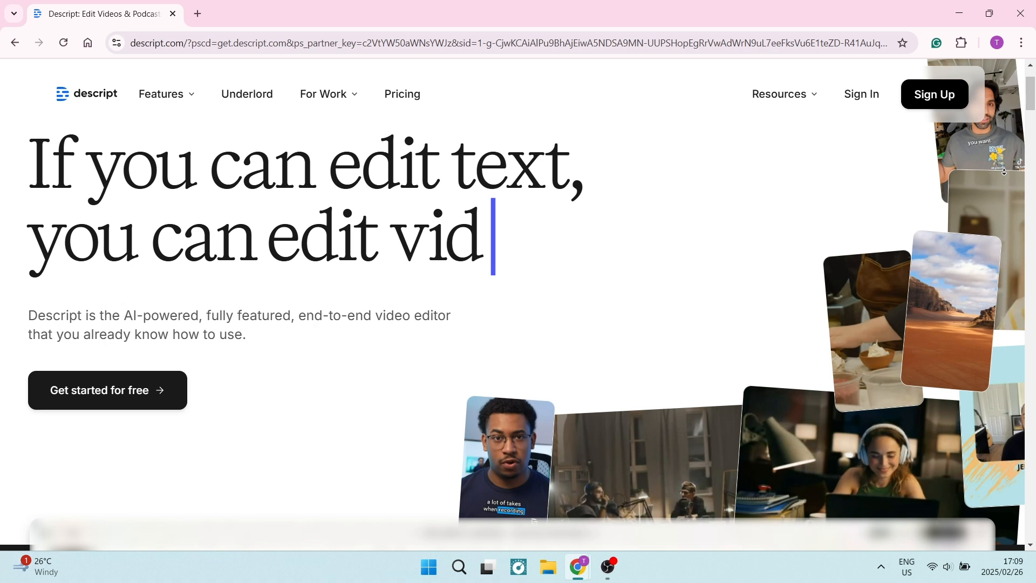
{"action": "scroll", "scroll_direction": "down", "scroll_amount": 3}
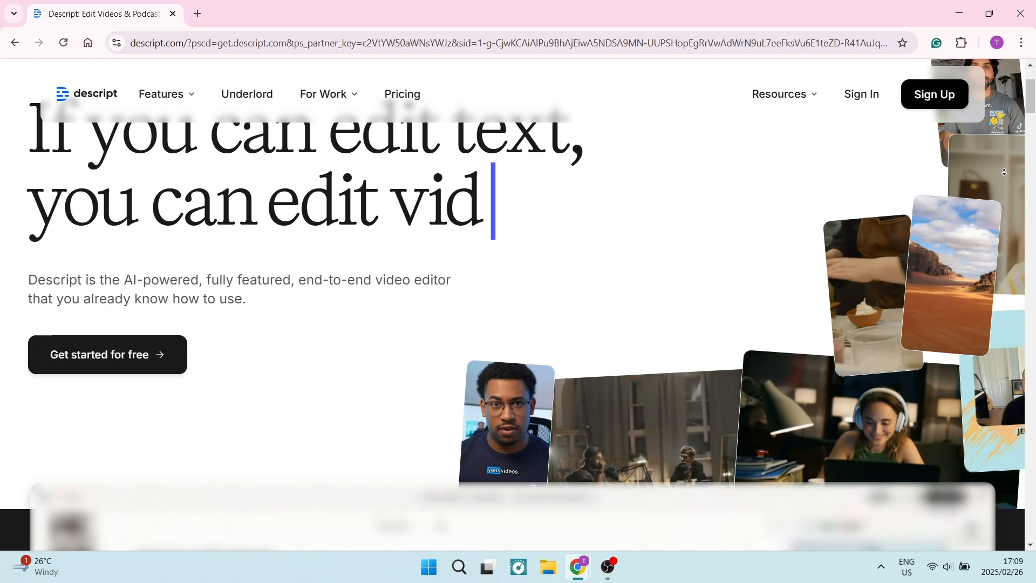
{"action": "scroll", "scroll_direction": "down", "scroll_amount": 3}
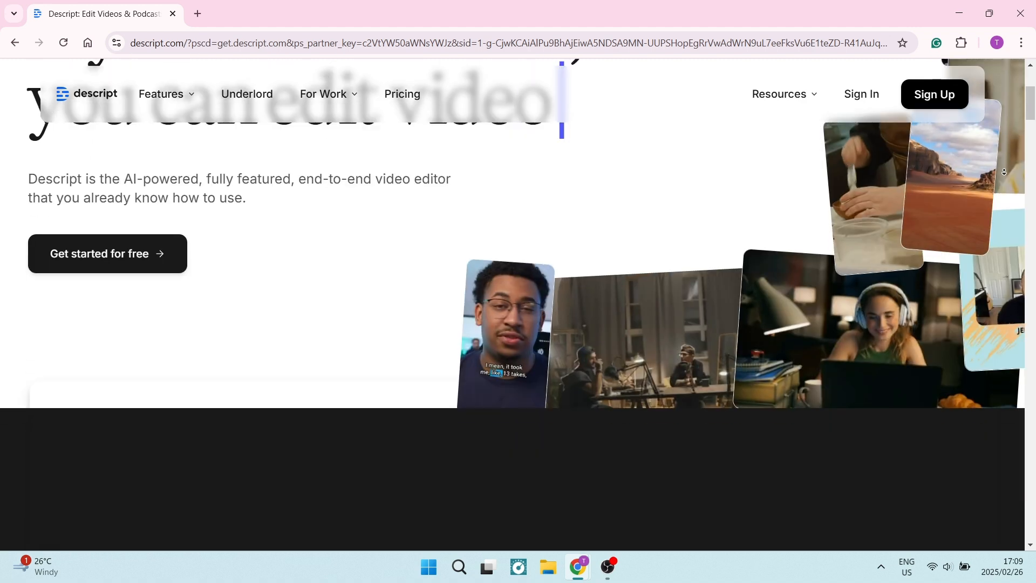
{"action": "scroll", "scroll_direction": "down", "scroll_amount": 3}
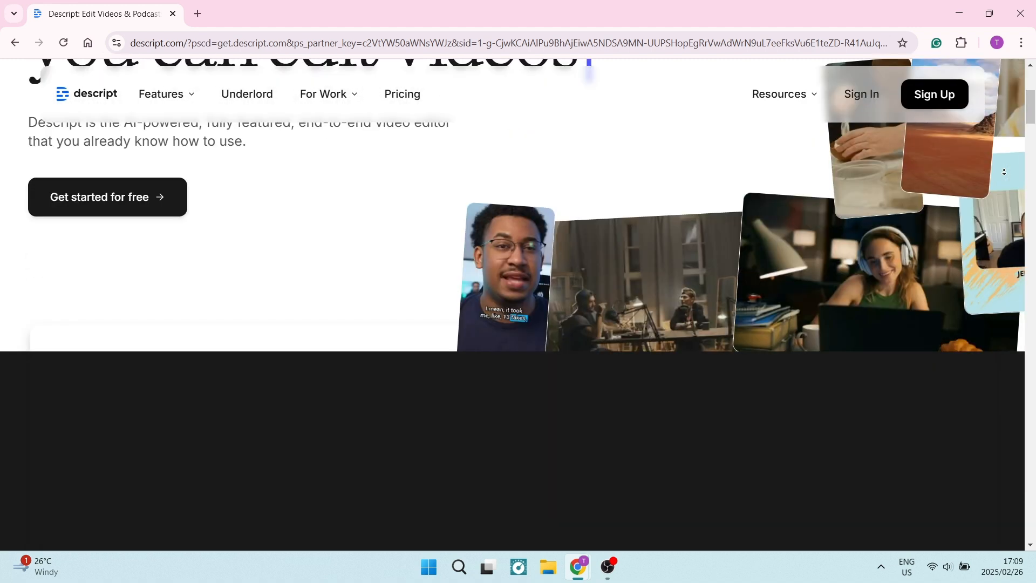
{"action": "scroll", "scroll_direction": "down", "scroll_amount": 3}
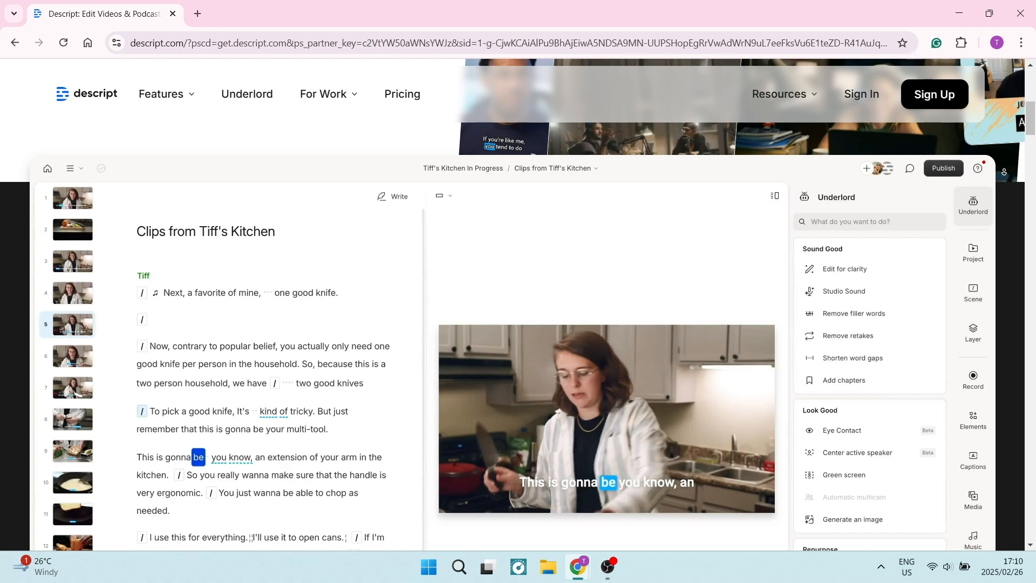
{"action": "scroll", "scroll_direction": "down", "scroll_amount": 3}
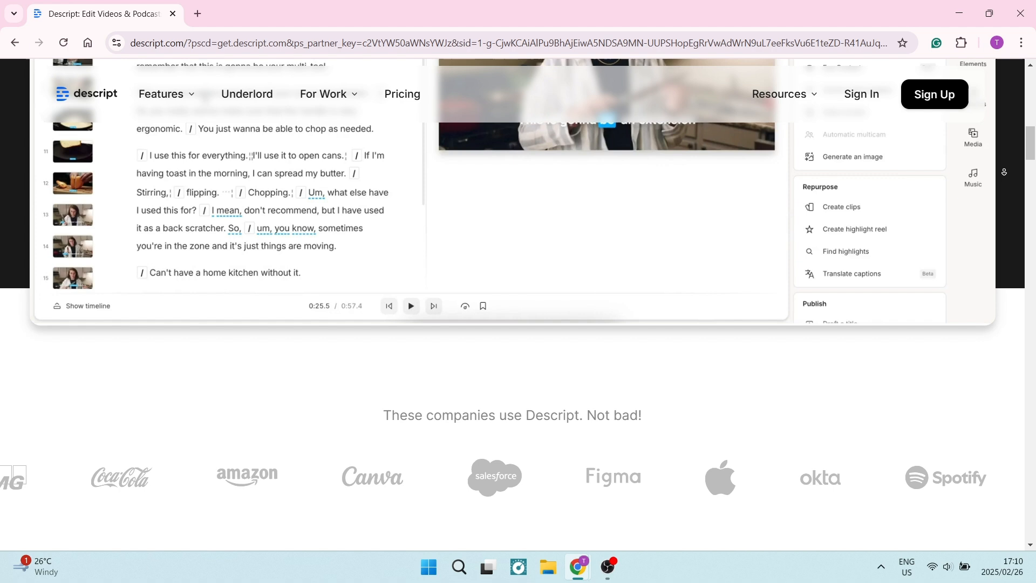
{"action": "scroll", "scroll_direction": "down", "scroll_amount": 3}
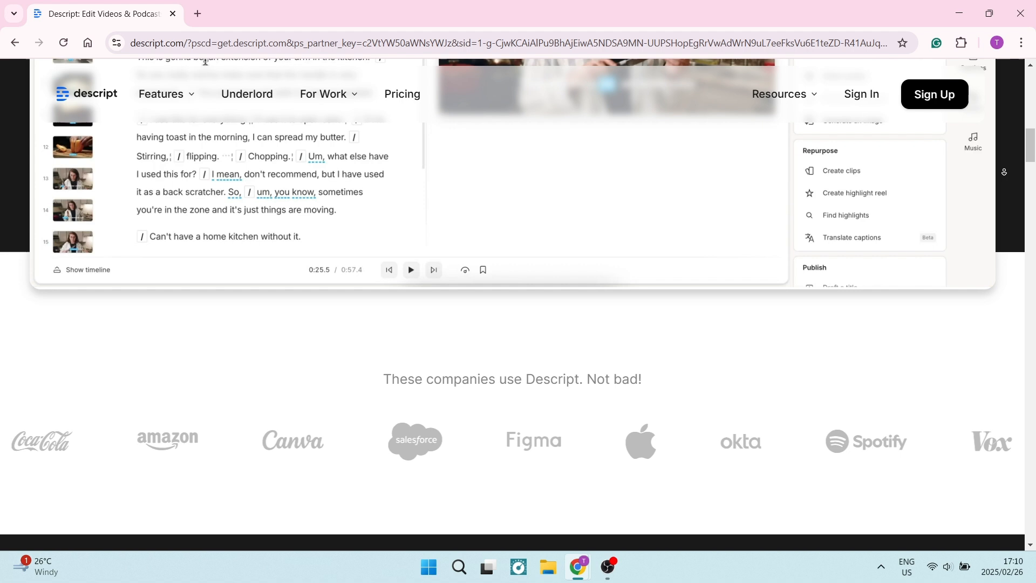
{"action": "scroll", "scroll_direction": "down", "scroll_amount": 3}
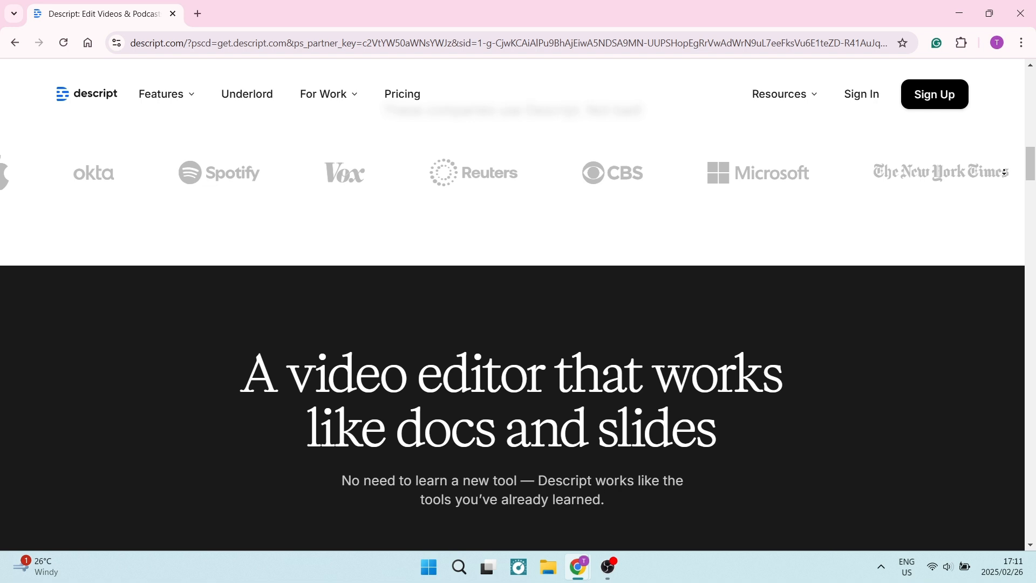
{"action": "scroll", "scroll_direction": "down", "scroll_amount": 3}
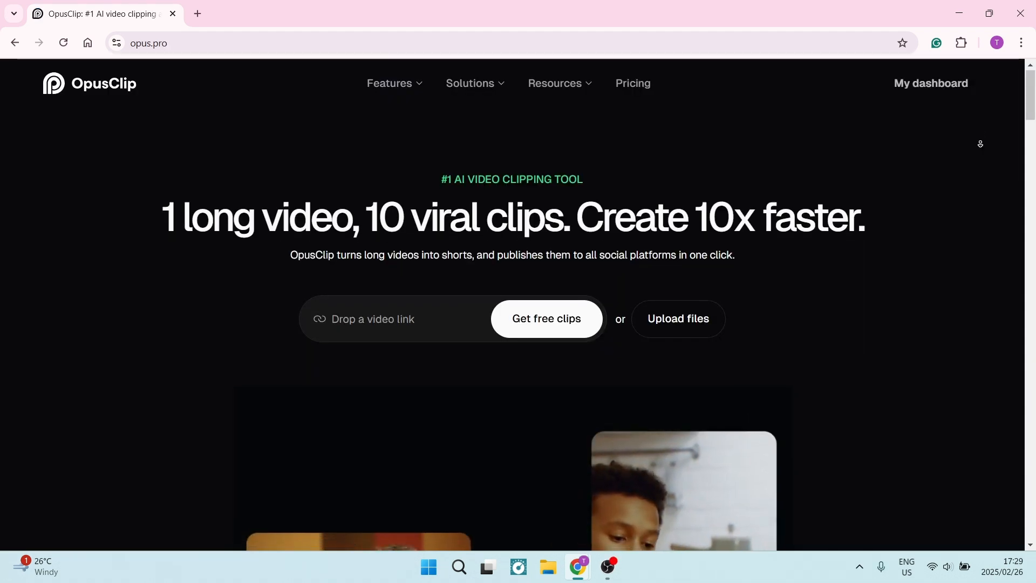
{"action": "scroll", "scroll_direction": "down", "scroll_amount": 3}
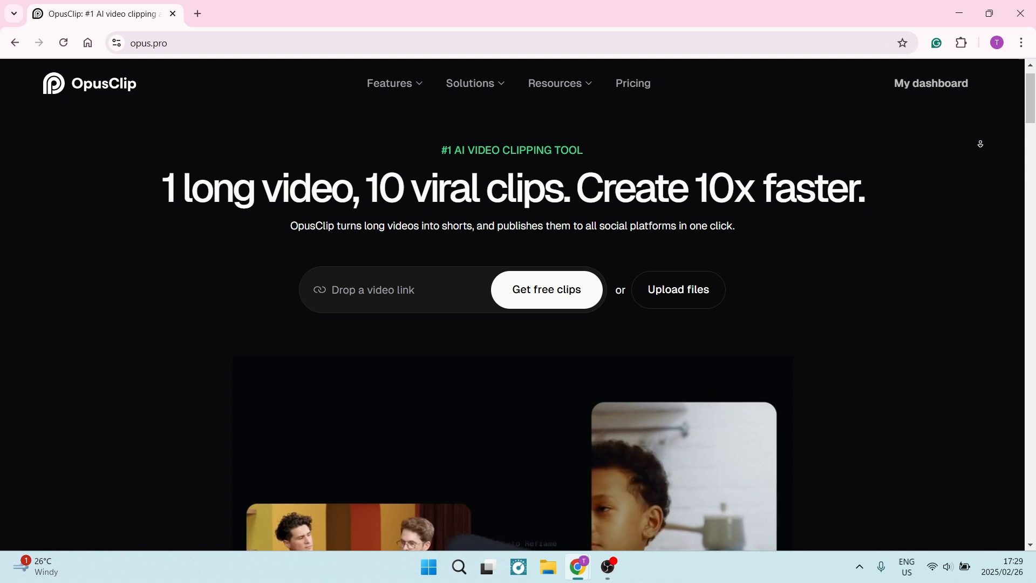
{"action": "scroll", "scroll_direction": "down", "scroll_amount": 3}
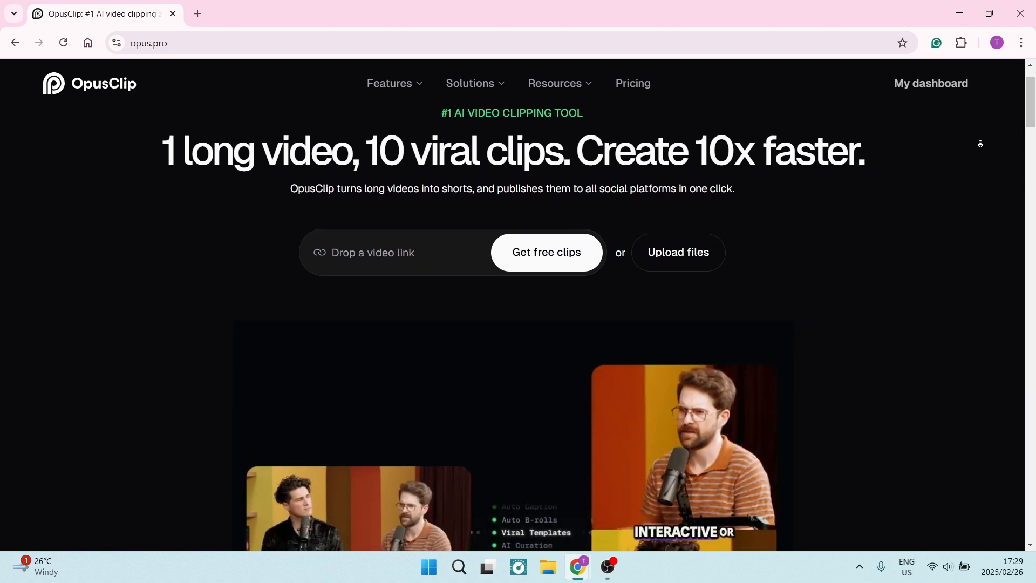
{"action": "scroll", "scroll_direction": "down", "scroll_amount": 3}
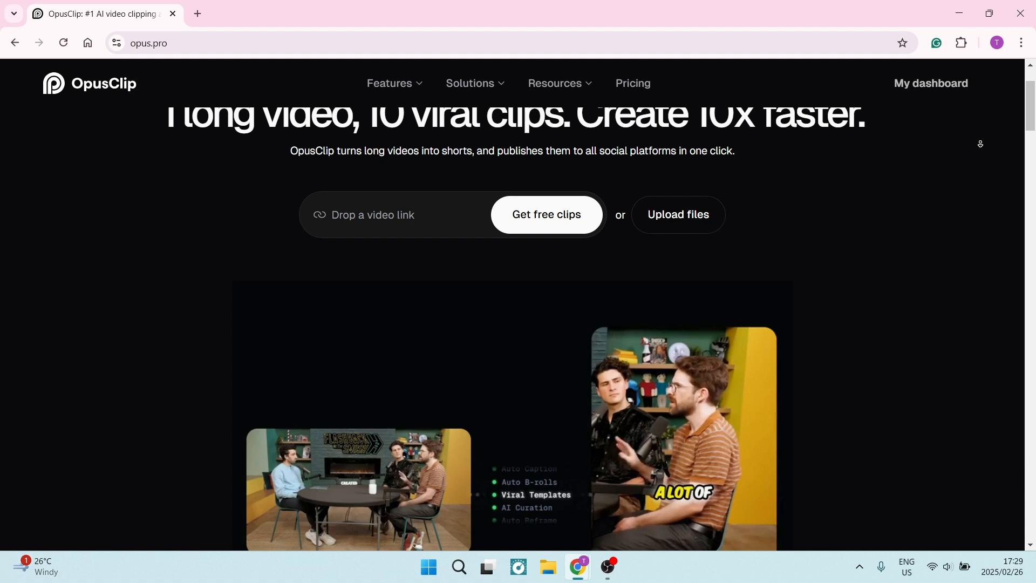
{"action": "scroll", "scroll_direction": "down", "scroll_amount": 3}
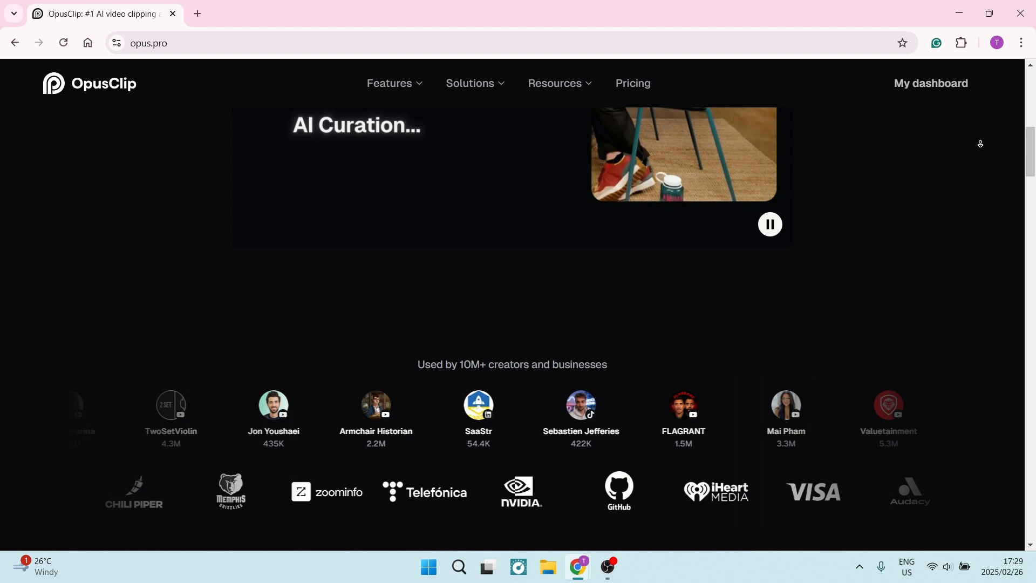
{"action": "scroll", "scroll_direction": "down", "scroll_amount": 3}
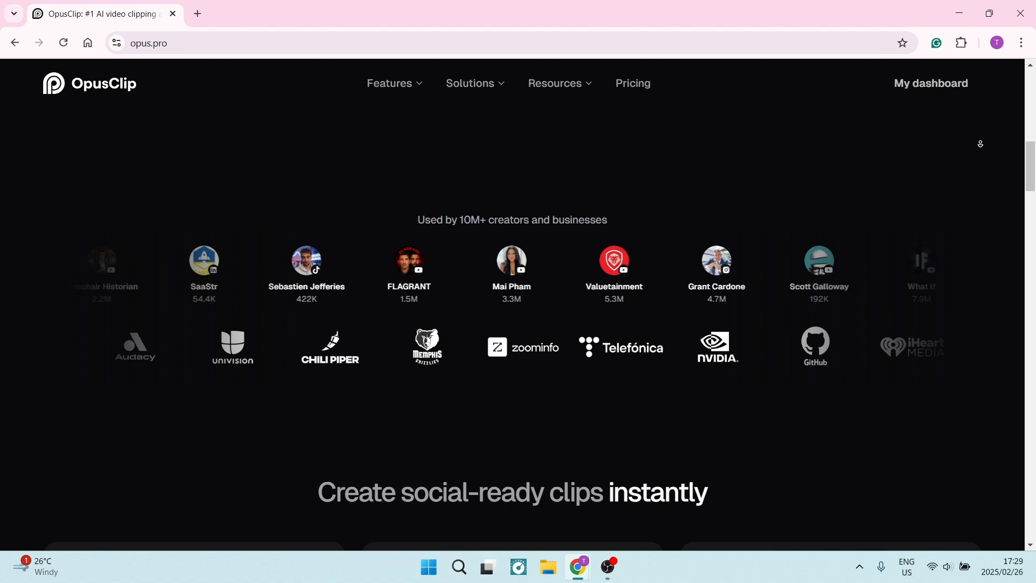
{"action": "scroll", "scroll_direction": "down", "scroll_amount": 3}
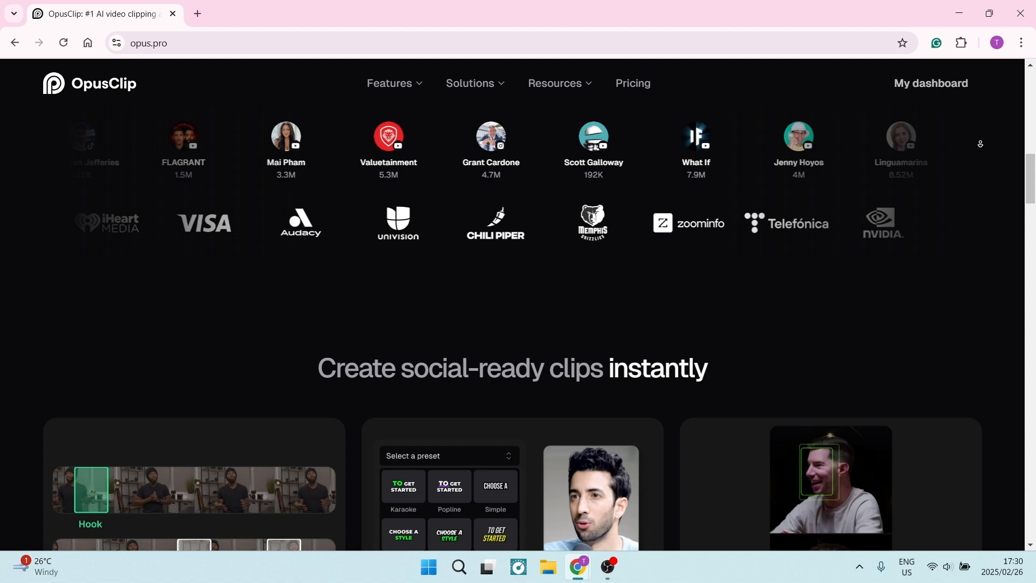
{"action": "scroll", "scroll_direction": "down", "scroll_amount": 3}
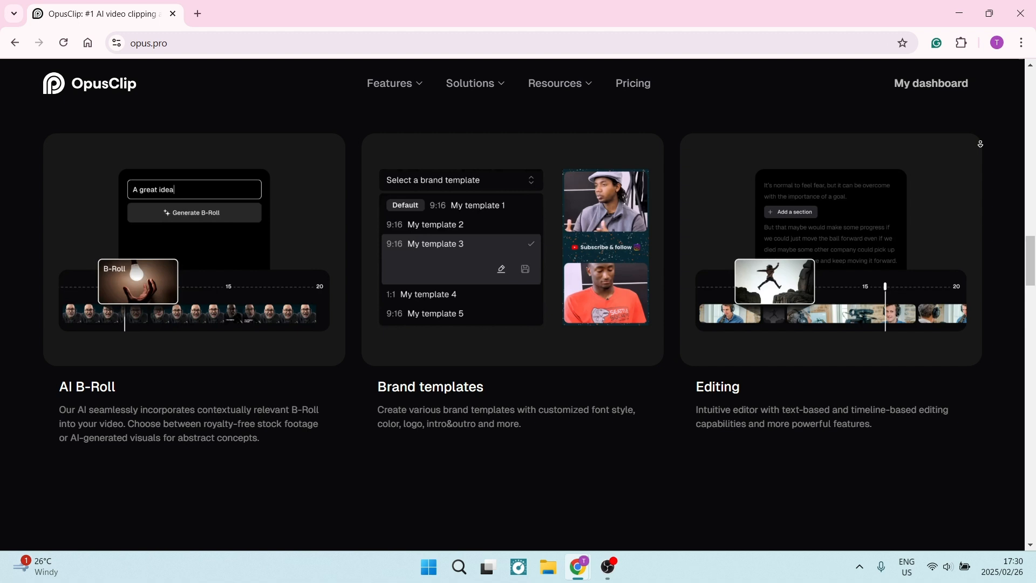